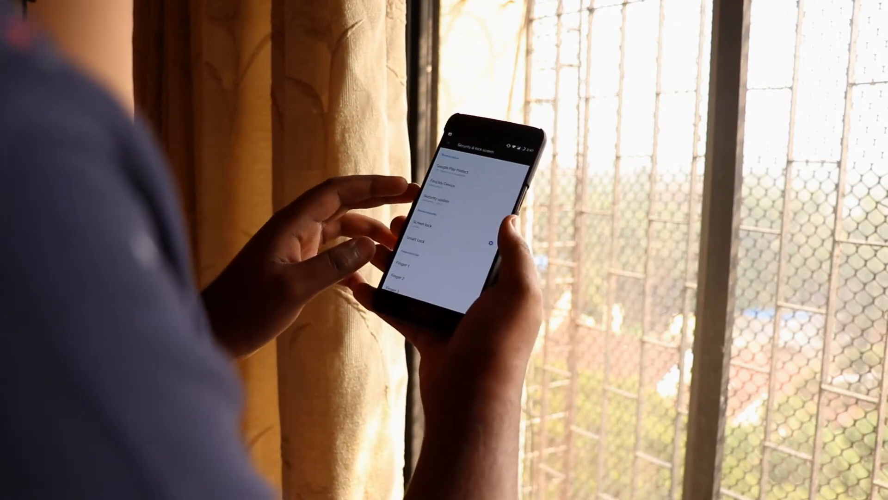
# Enter the Smart Lock settings and choose Trusted face as the unlock method
pyautogui.click(414, 239)
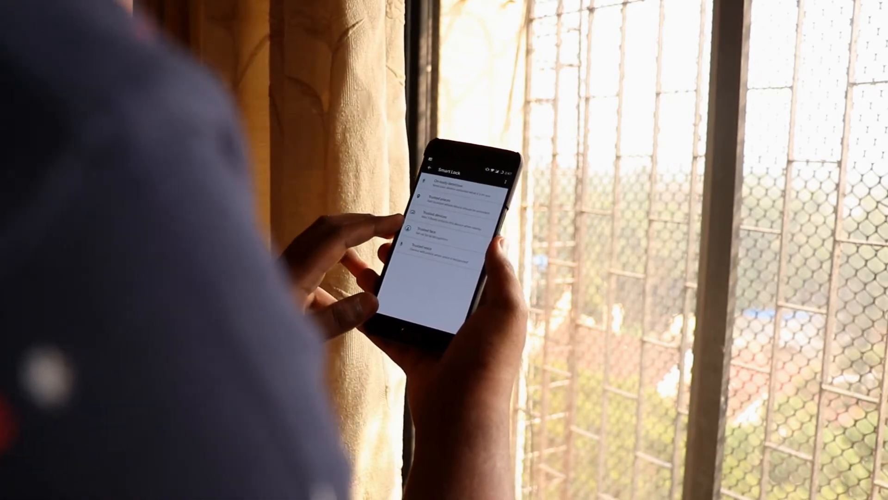
pyautogui.click(442, 232)
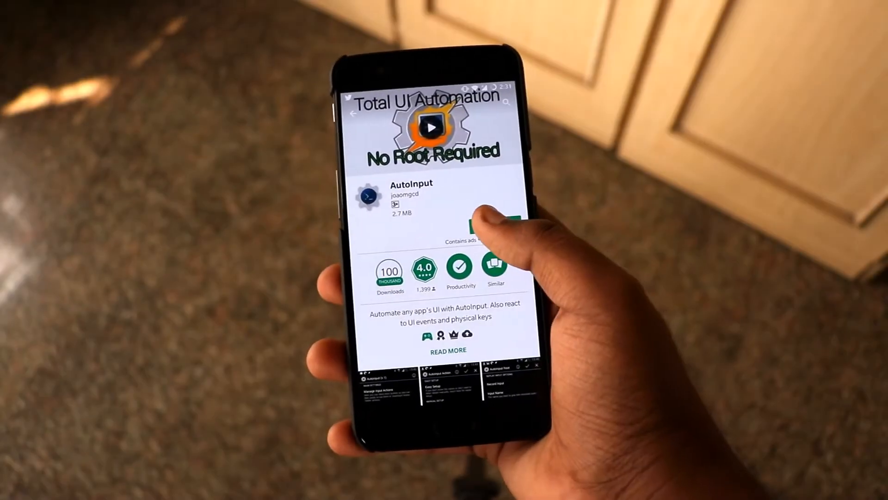
# Install AutoInput from its Play Store listing
pyautogui.click(498, 219)
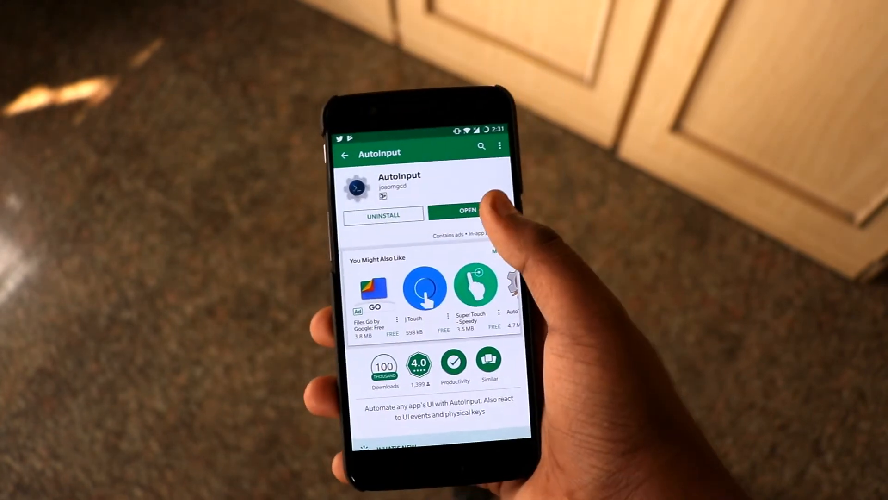
# Launch AutoInput, allow files/media and audio access, dismiss About this Screen and choose Use For Free
pyautogui.click(466, 211)
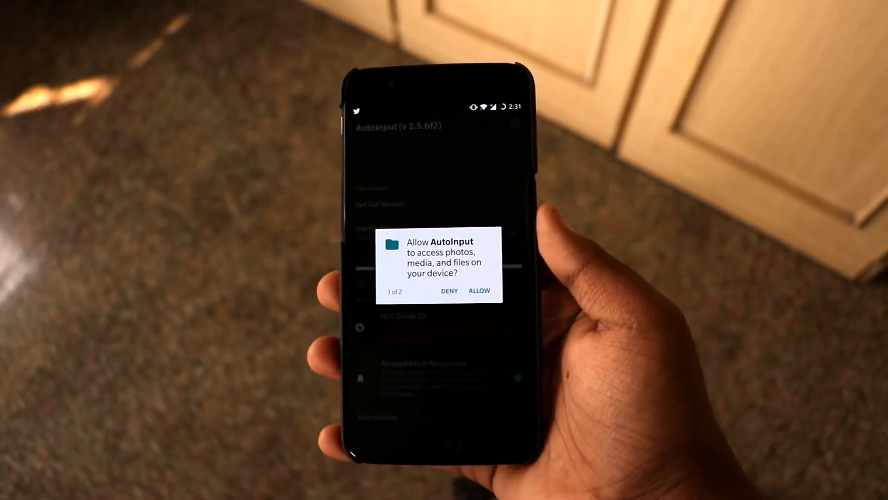
pyautogui.click(479, 289)
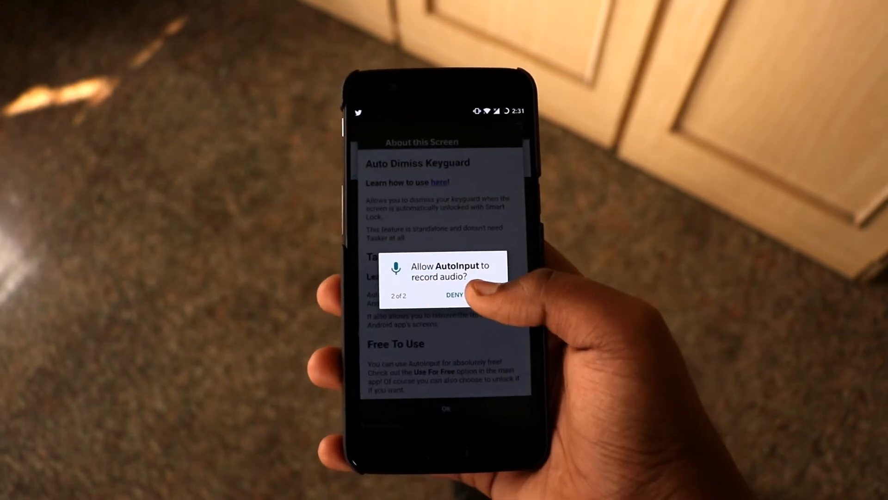
pyautogui.click(460, 294)
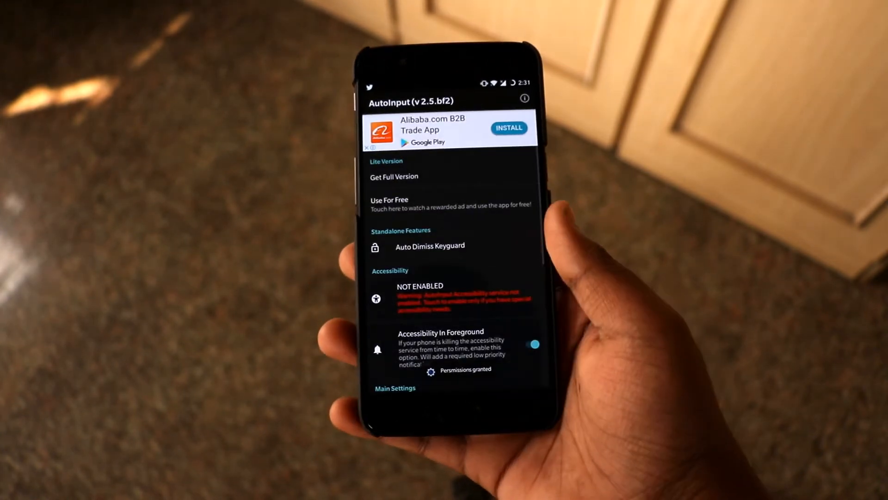
pyautogui.click(390, 200)
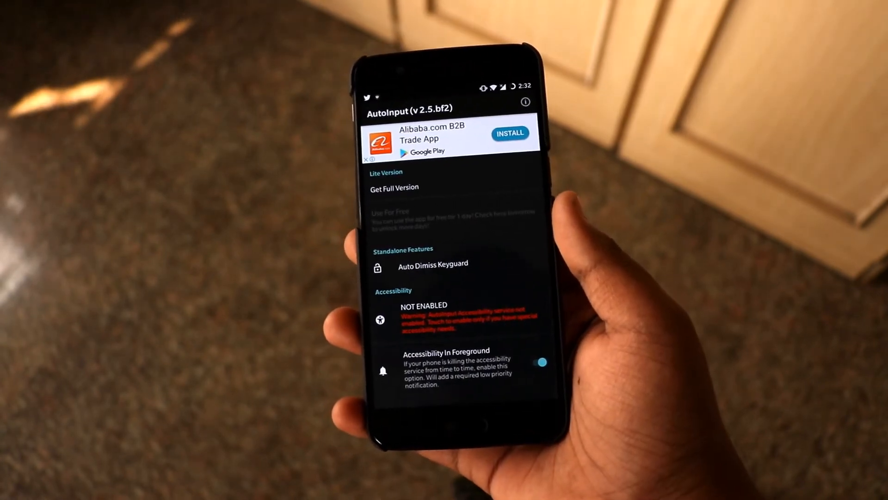
pyautogui.click(432, 264)
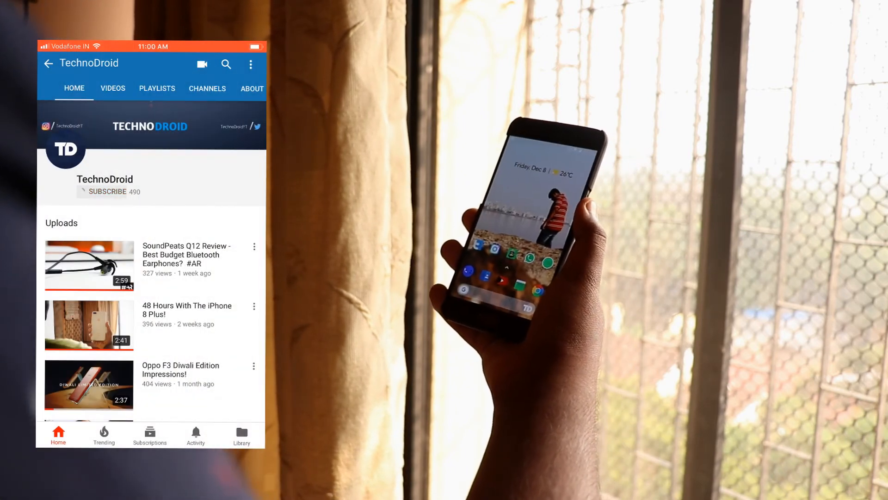
# Subscribe to TechnoDroid and set its notification bell to All
pyautogui.click(107, 191)
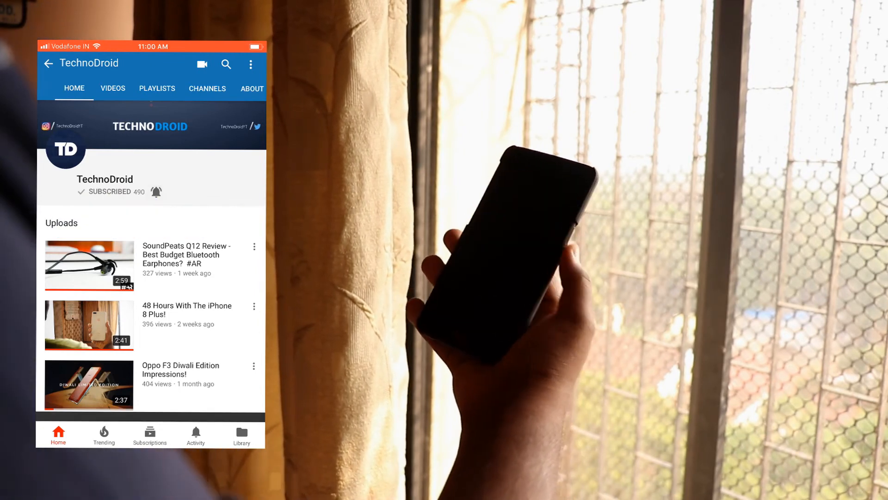
pyautogui.click(155, 191)
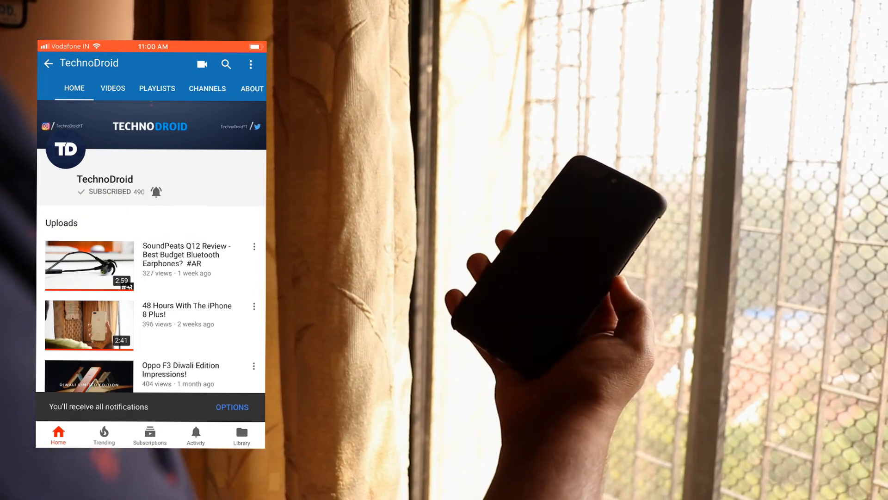